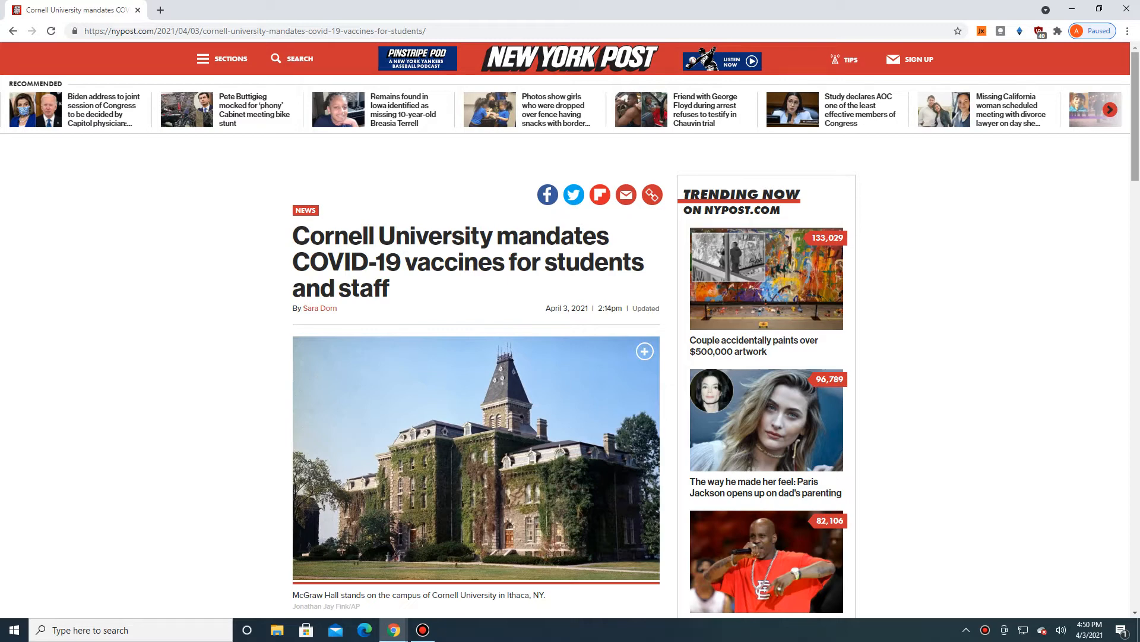
# - Scroll through the article body past the Cuomo photo to the Rutgers mention and 'Filed under' tags
pyautogui.scroll(-3)
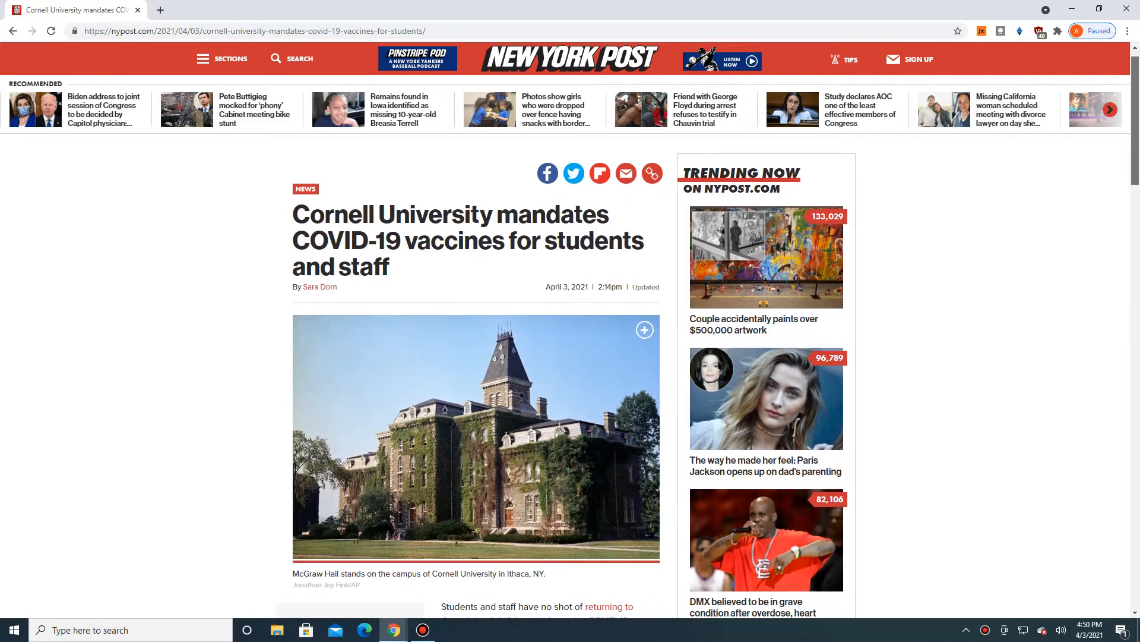
pyautogui.scroll(-3)
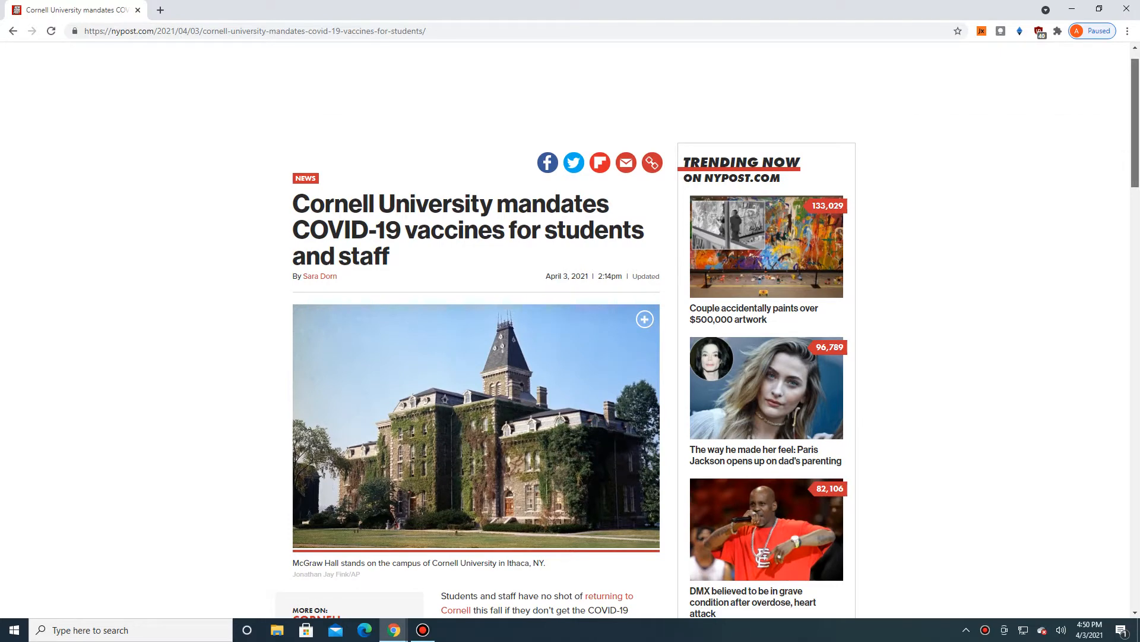
pyautogui.scroll(-3)
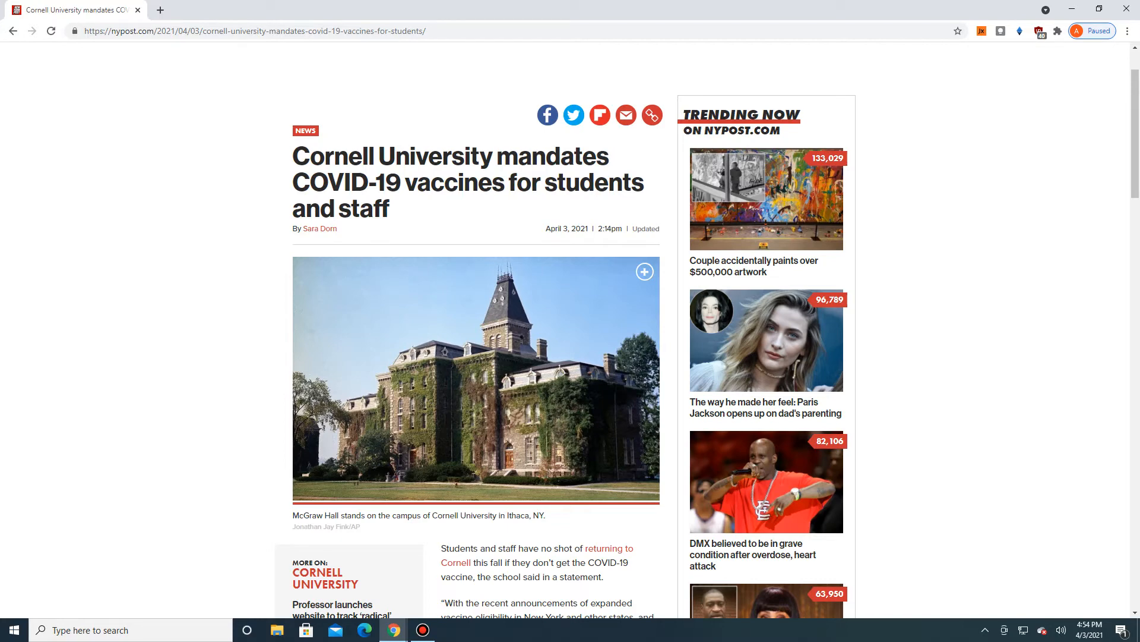
pyautogui.scroll(-3)
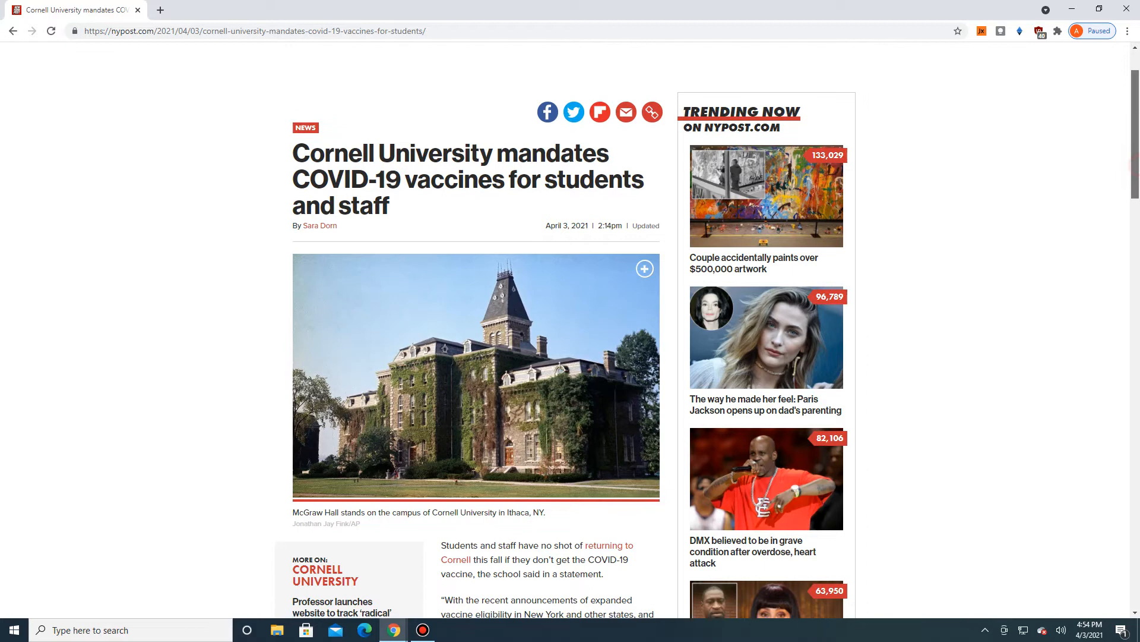
pyautogui.scroll(-3)
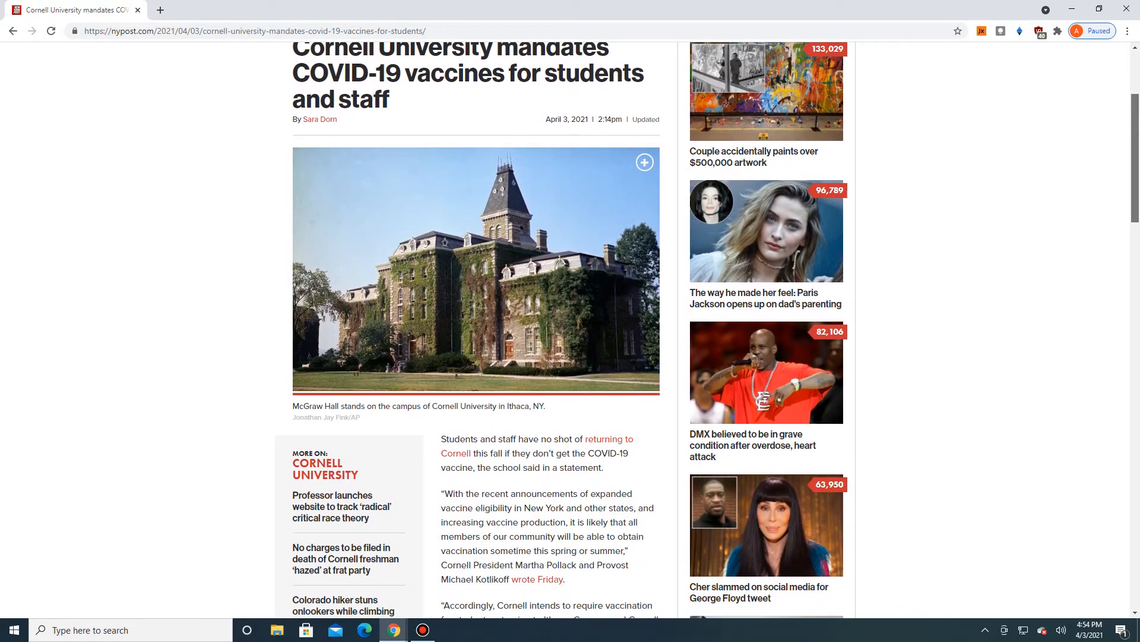
pyautogui.scroll(-3)
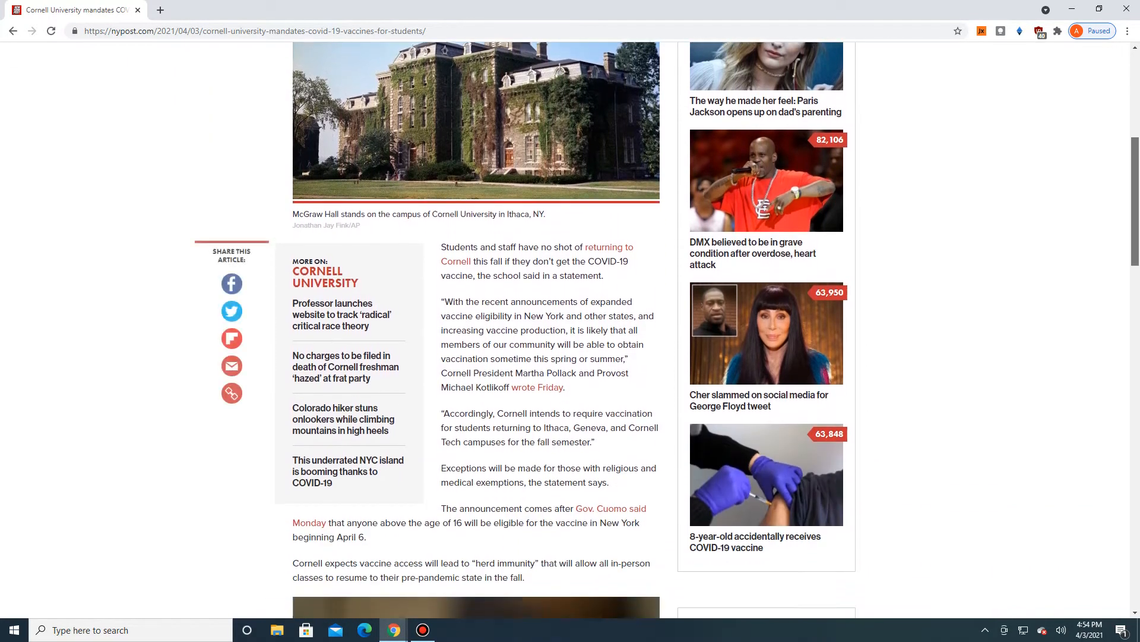
pyautogui.scroll(-3)
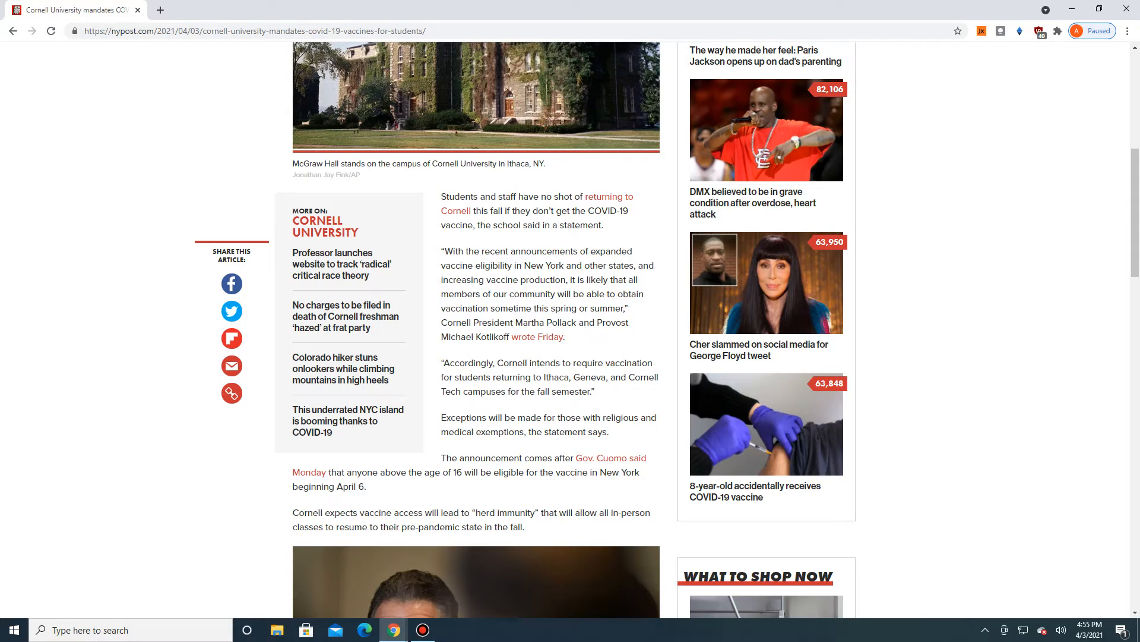
pyautogui.doubleClick(620, 417)
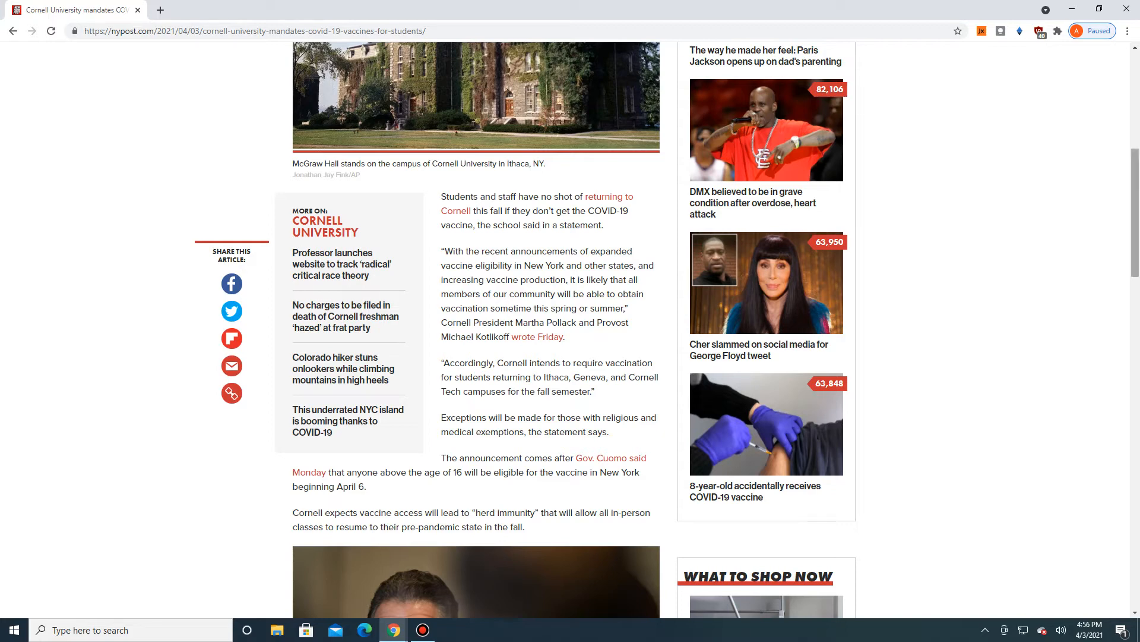
pyautogui.scroll(-3)
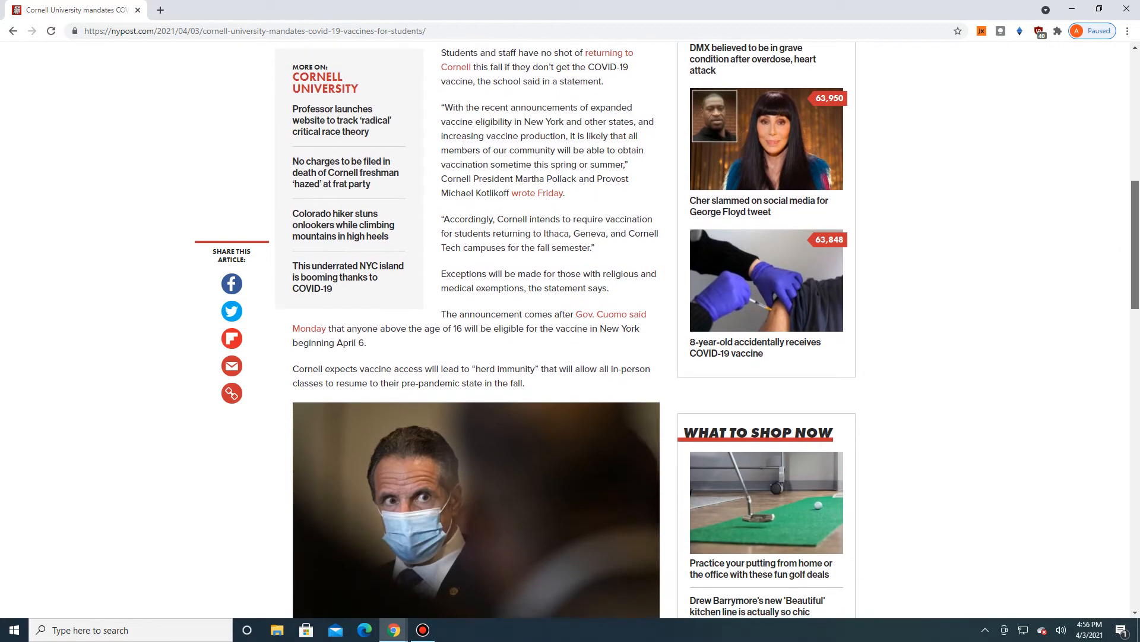
pyautogui.scroll(-3)
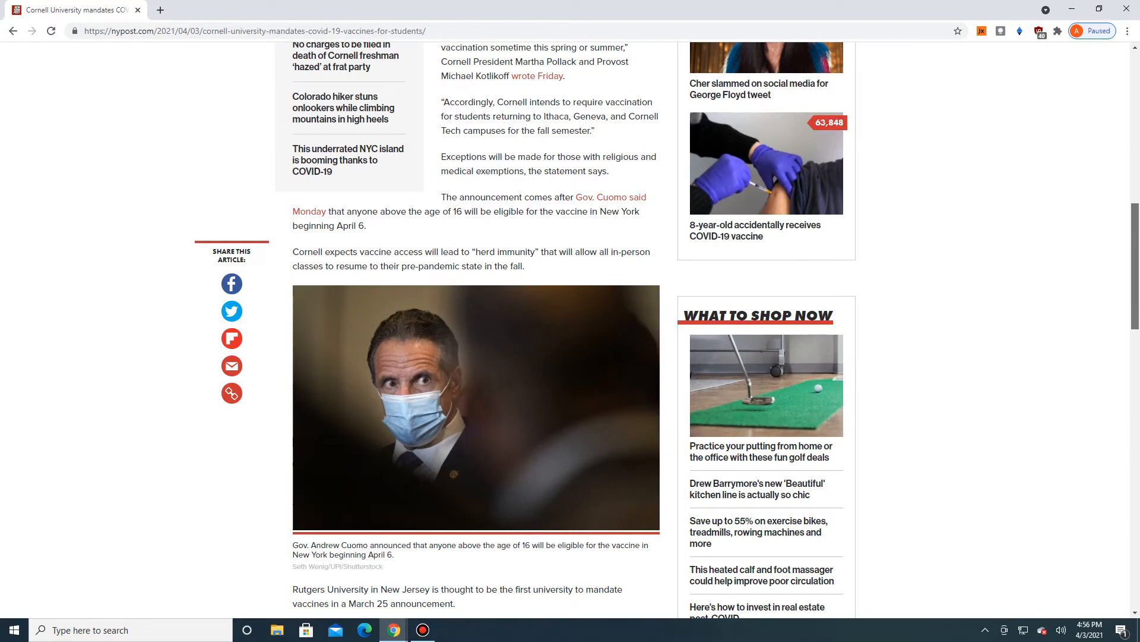
pyautogui.scroll(-3)
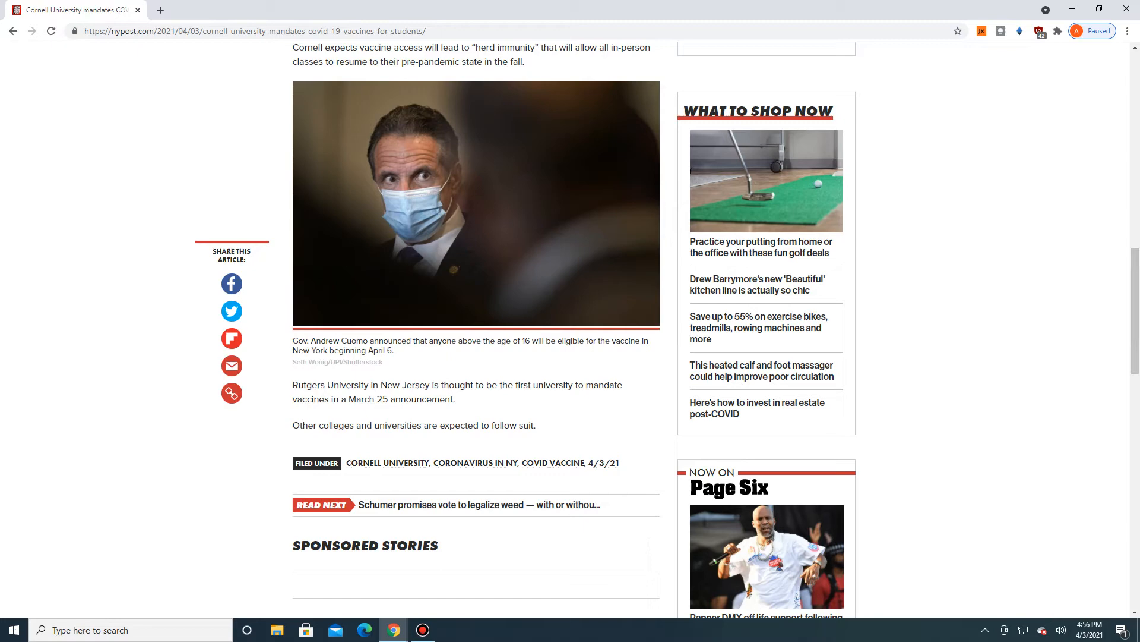
pyautogui.moveTo(392, 629)
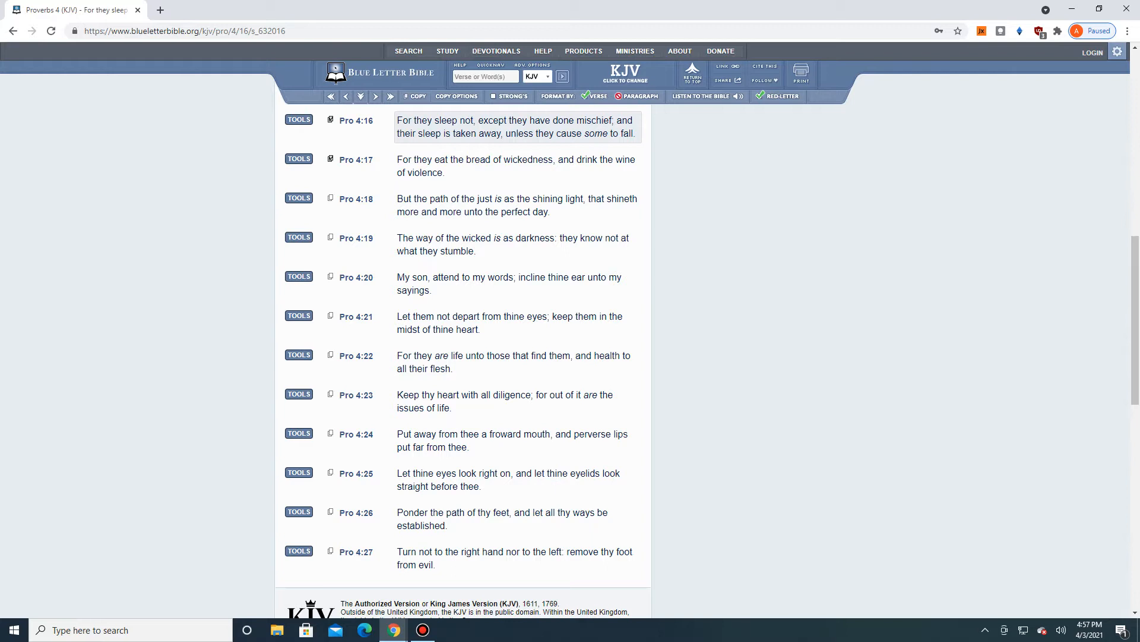
pyautogui.doubleClick(594, 118)
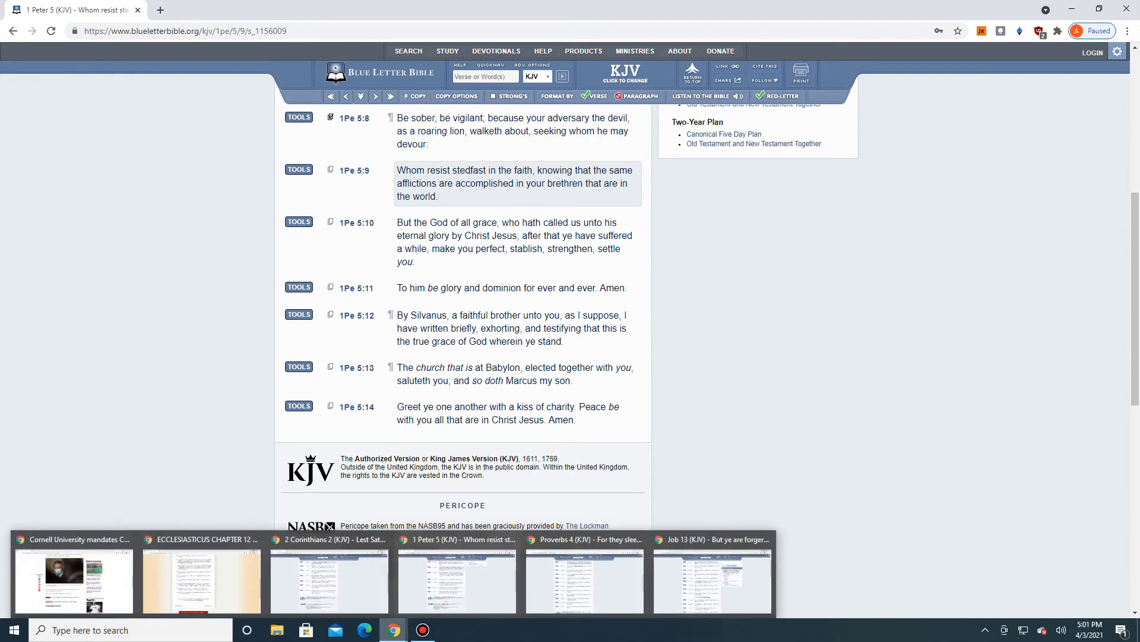
# - Switch via the taskbar preview to the Blue Letter Bible tab showing Job 13 KJV
pyautogui.click(712, 539)
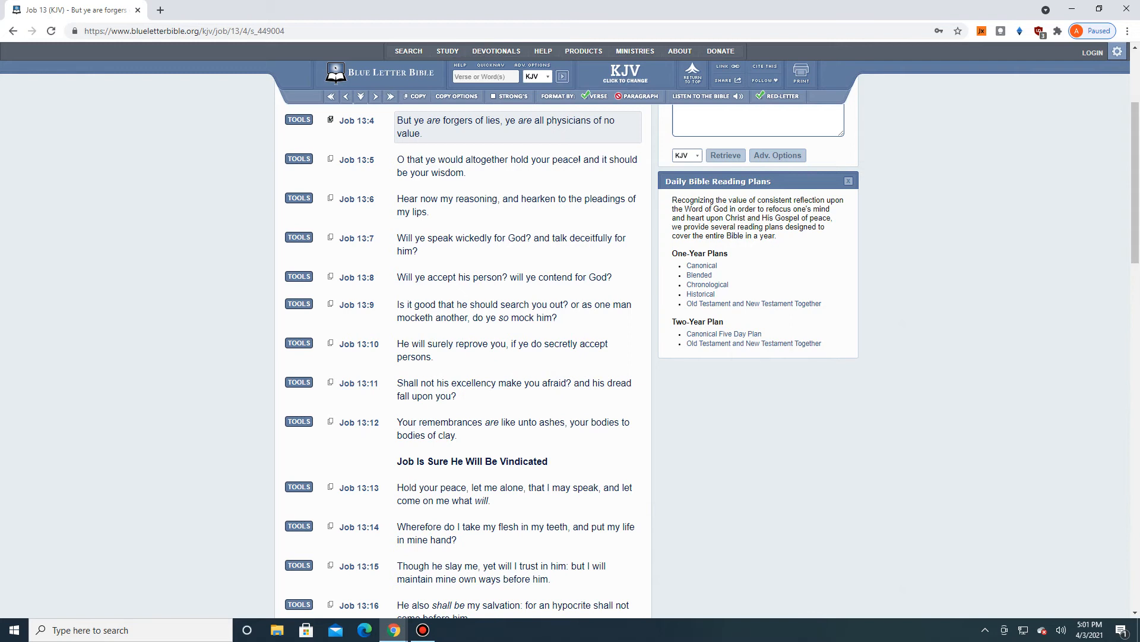
pyautogui.doubleClick(456, 121)
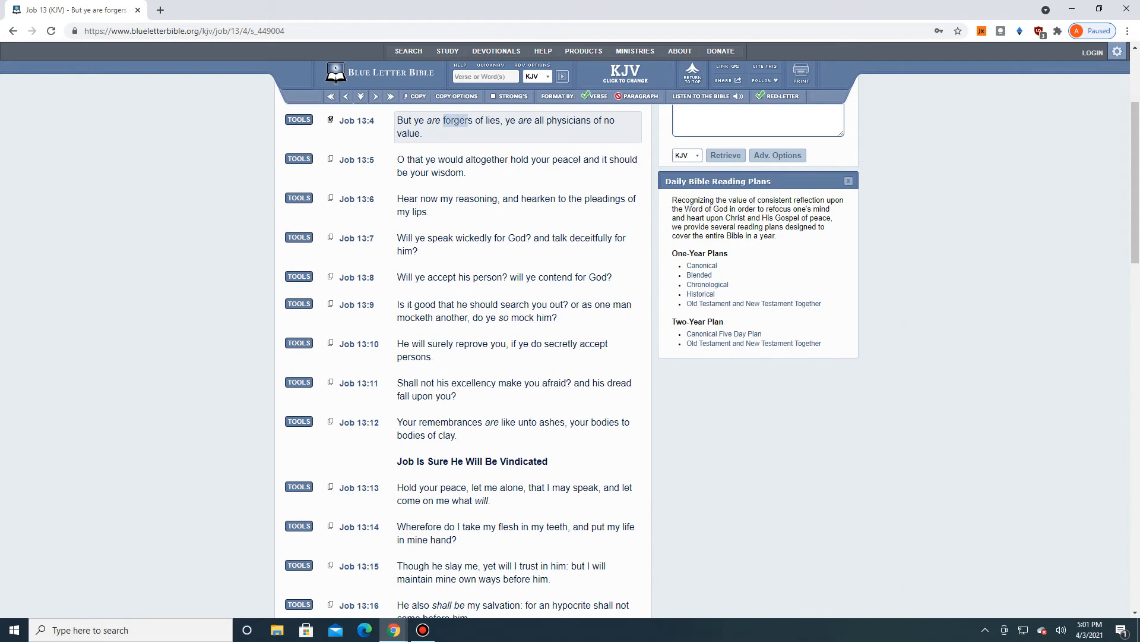
pyautogui.moveTo(456, 121); pyautogui.dragTo(496, 121)
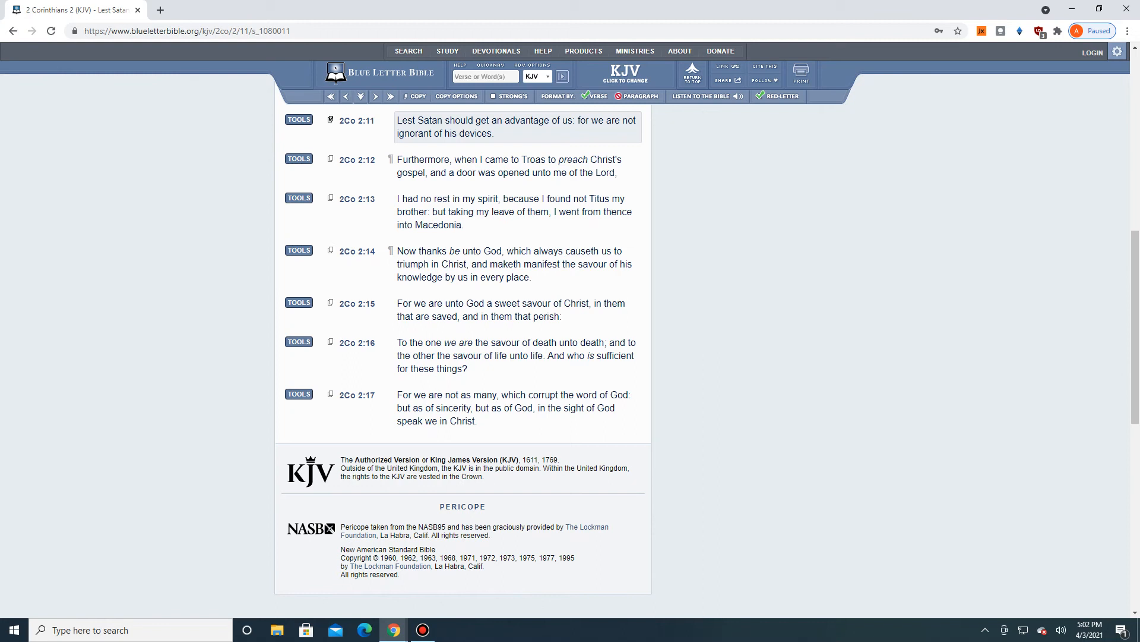
# - Mark the word 'devices' in 2 Corinthians 2:11
pyautogui.doubleClick(476, 133)
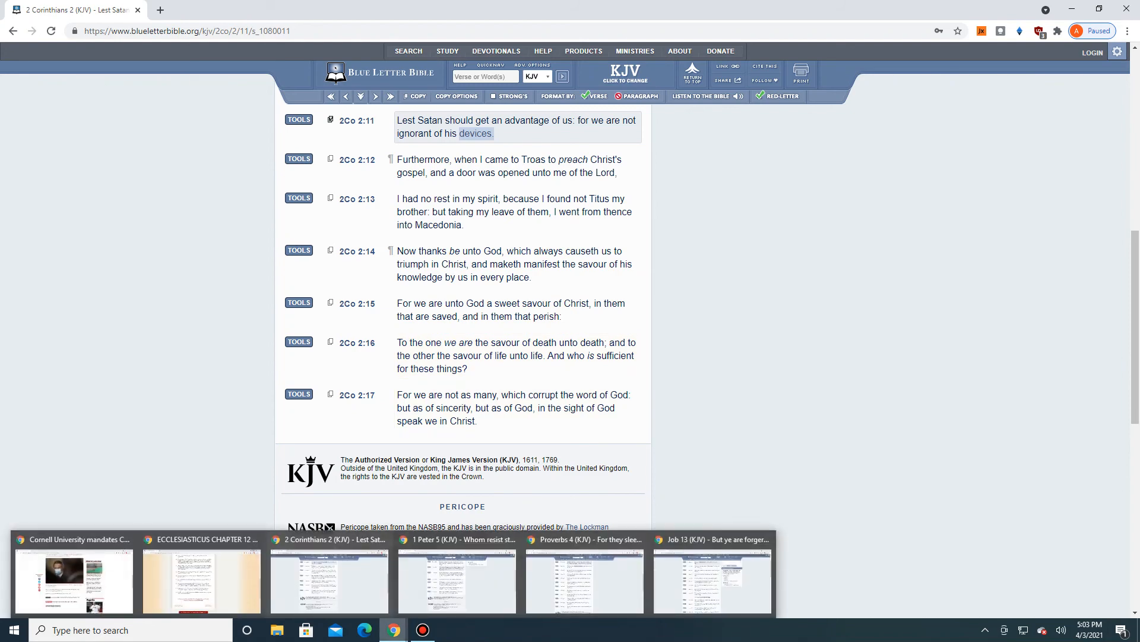
# - Switch to the Ecclesiasticus 12 (1611) page and settle on its closing verses 10-18
pyautogui.click(202, 539)
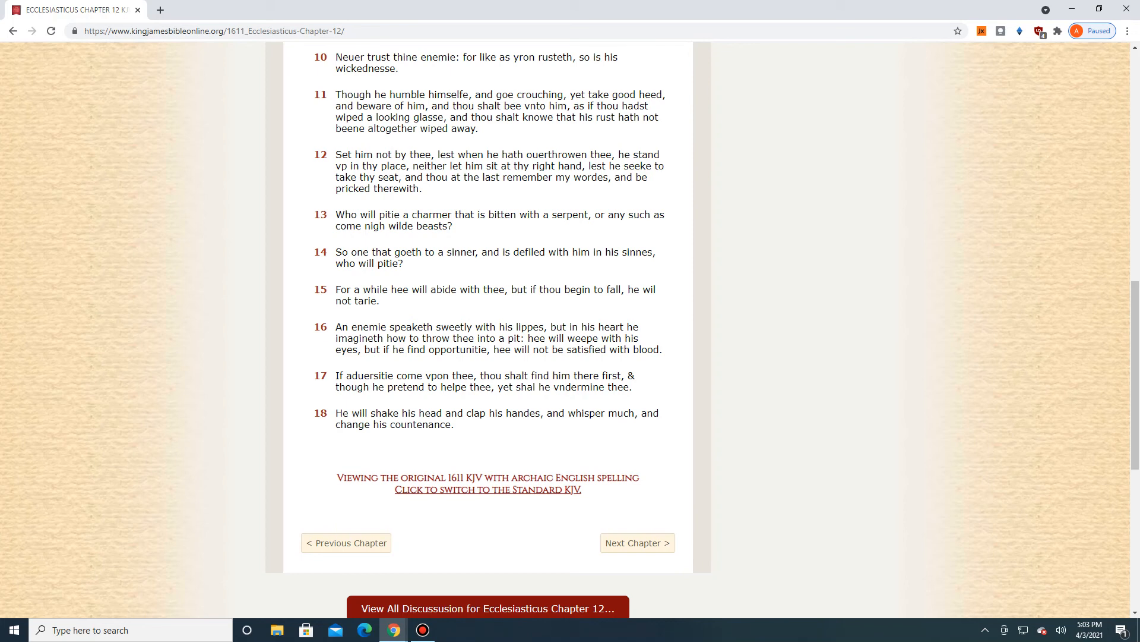
pyautogui.scroll(3)
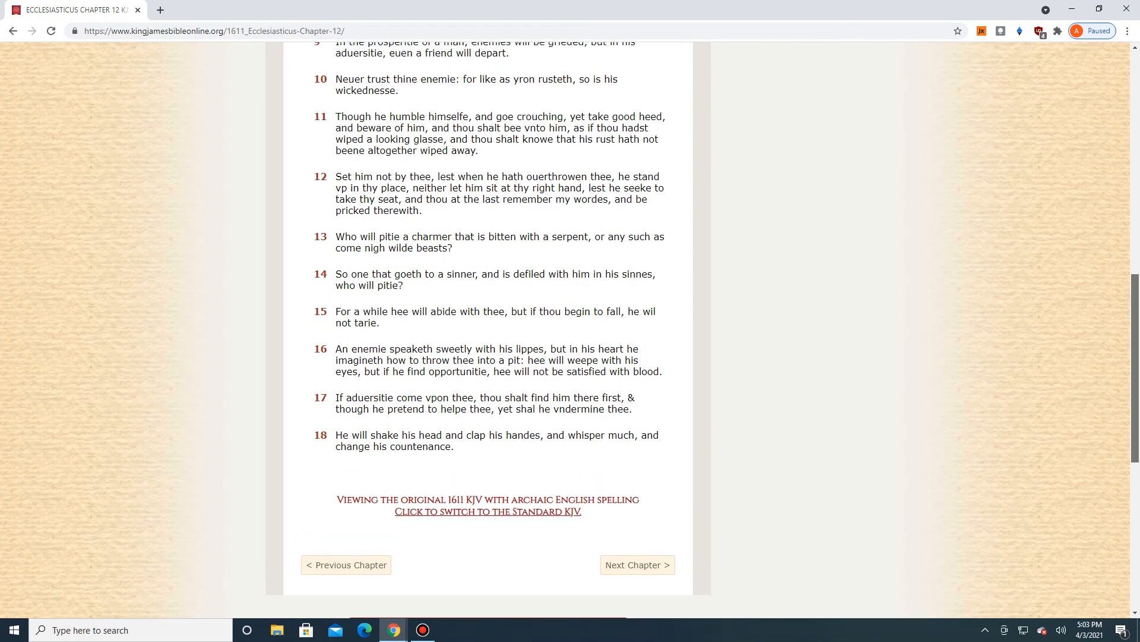
pyautogui.scroll(-3)
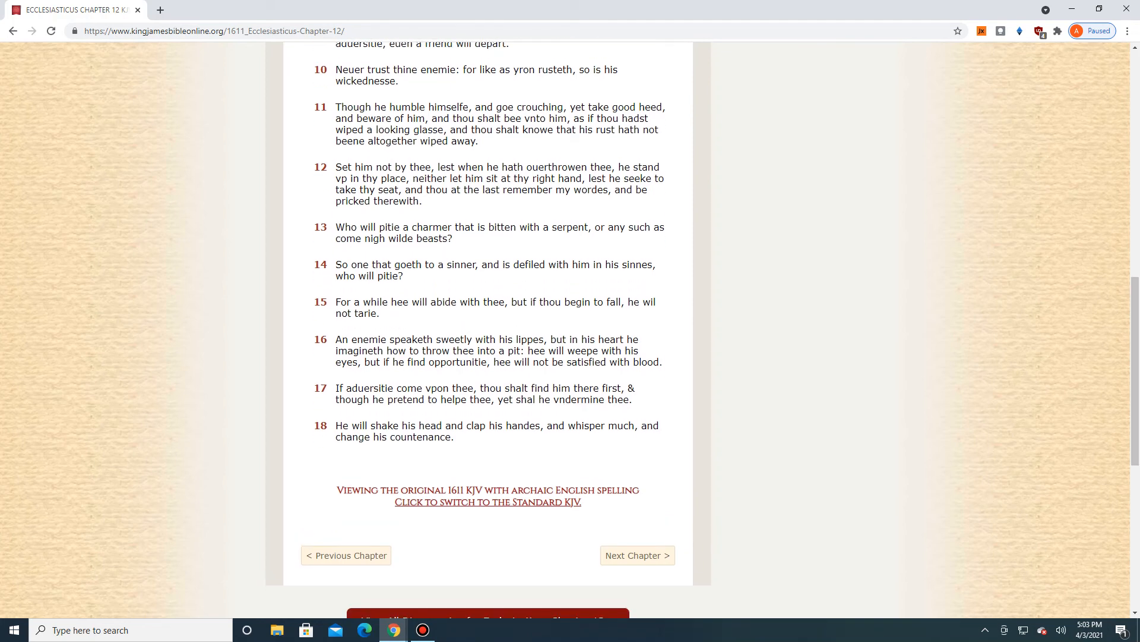